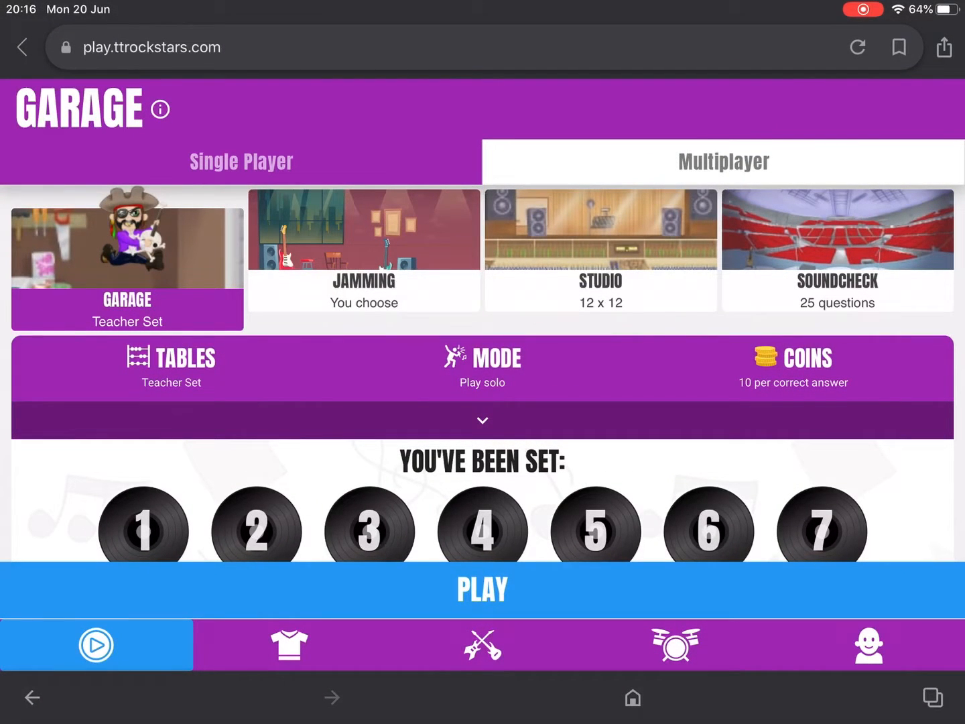
Start the Garage round and answer 72 ÷ 9, 5 × 10, 80 ÷ 10 and 45 ÷ 5.
left_click(482, 589)
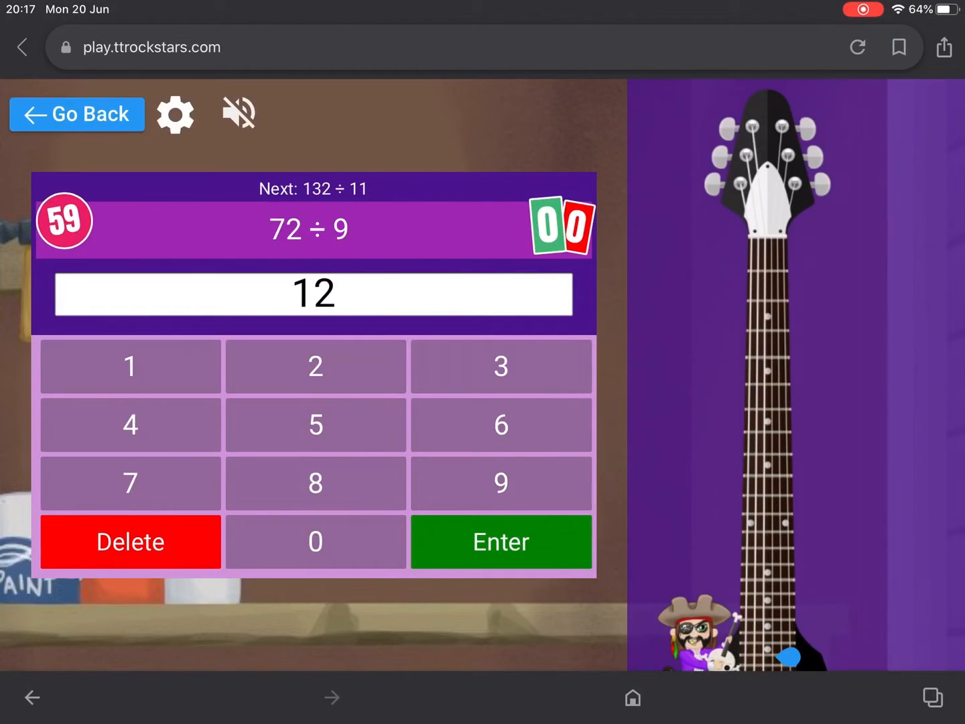
left_click(500, 542)
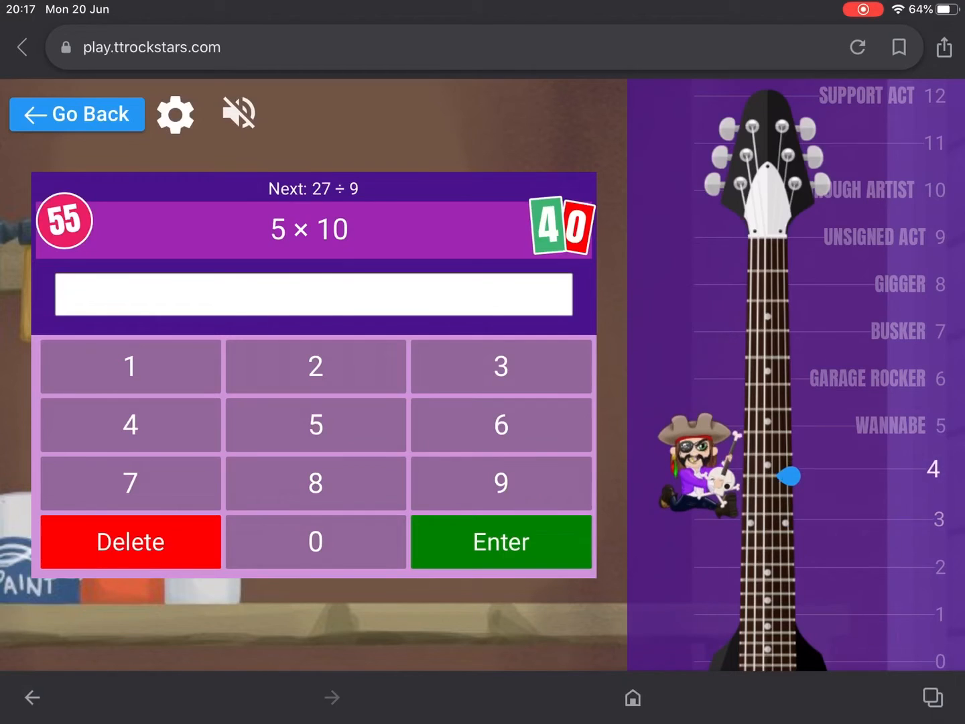
left_click(315, 482)
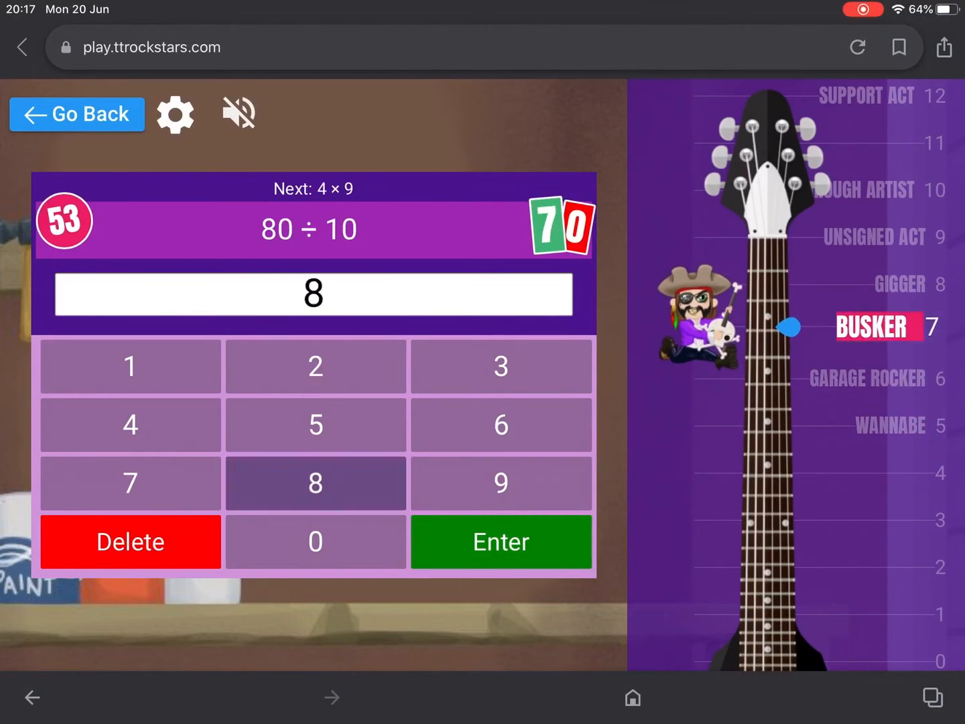
left_click(500, 541)
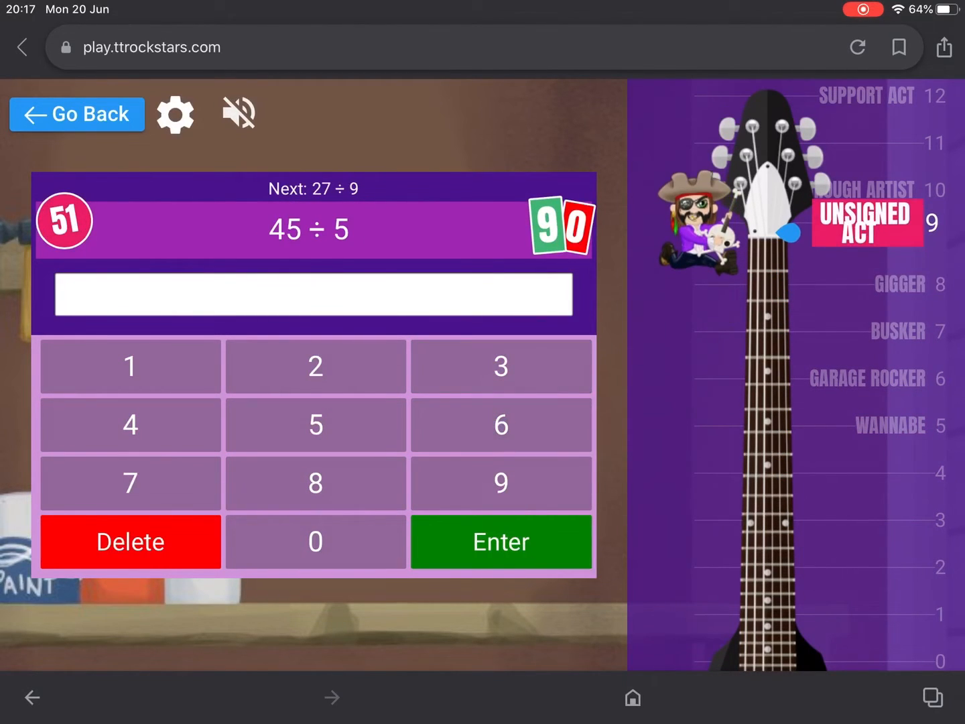
left_click(501, 542)
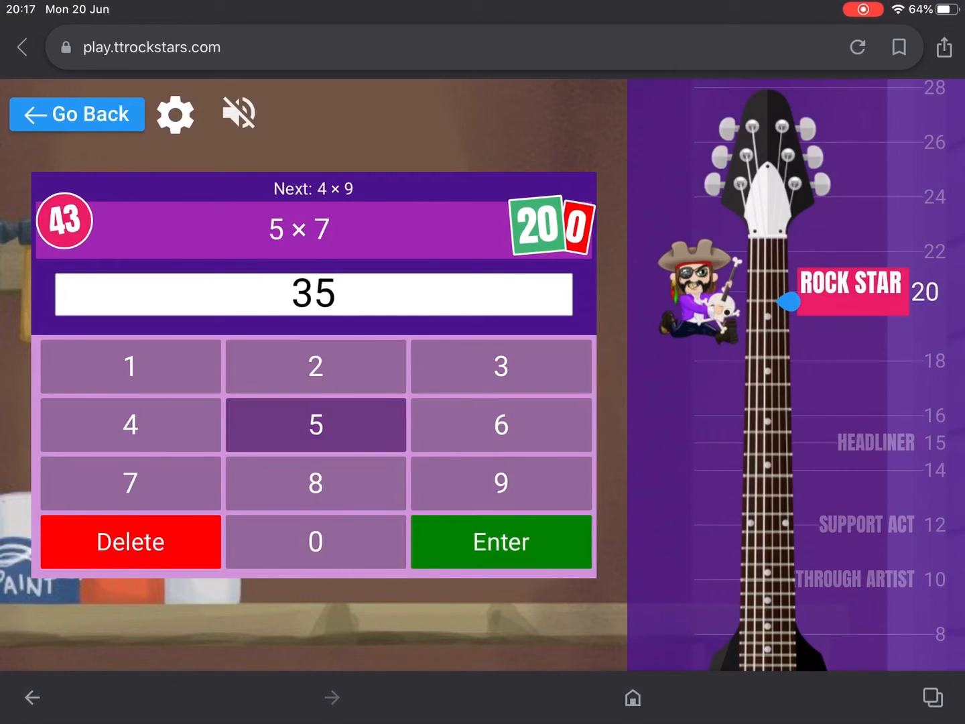
Answer 5 × 7, 20 ÷ 4, 88 ÷ 11, 110 ÷ 11, 108 ÷ 9 and 9 × 4.
left_click(500, 542)
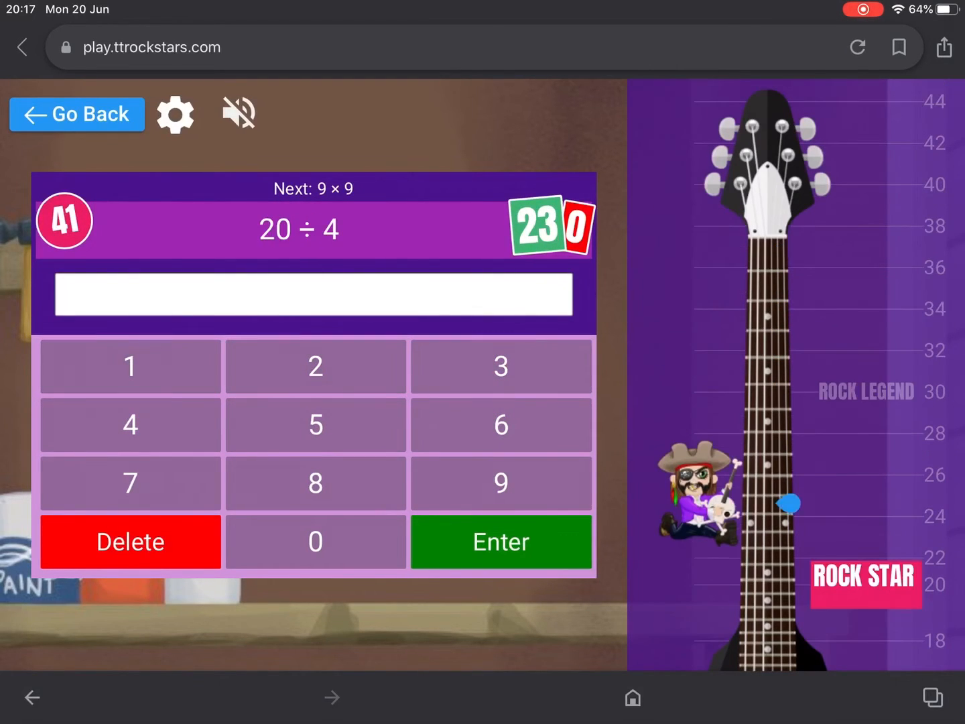
left_click(500, 542)
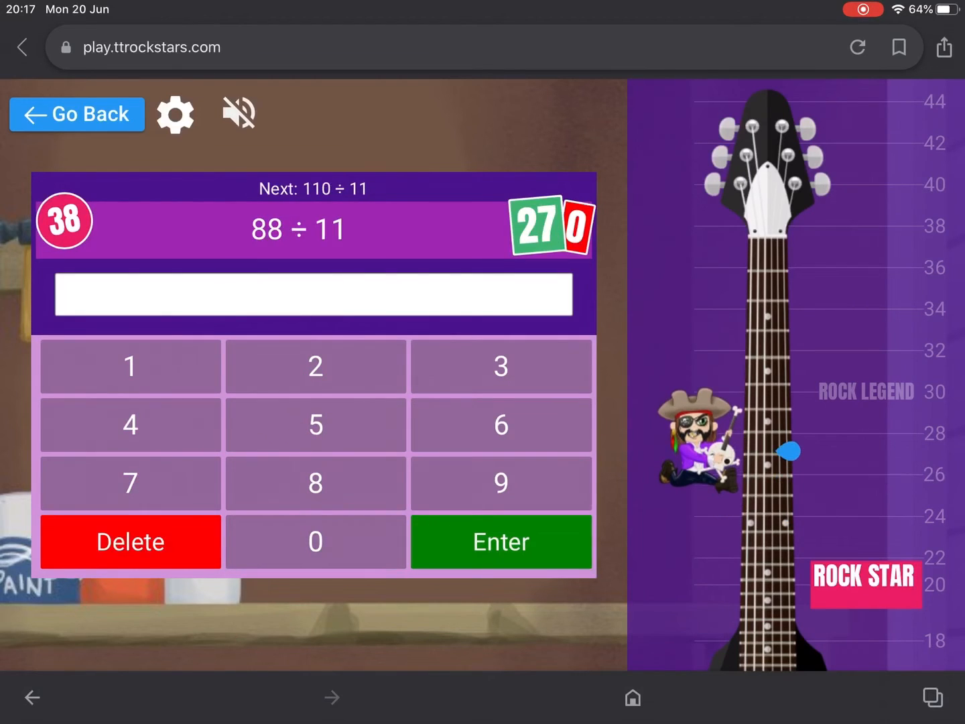
left_click(315, 542)
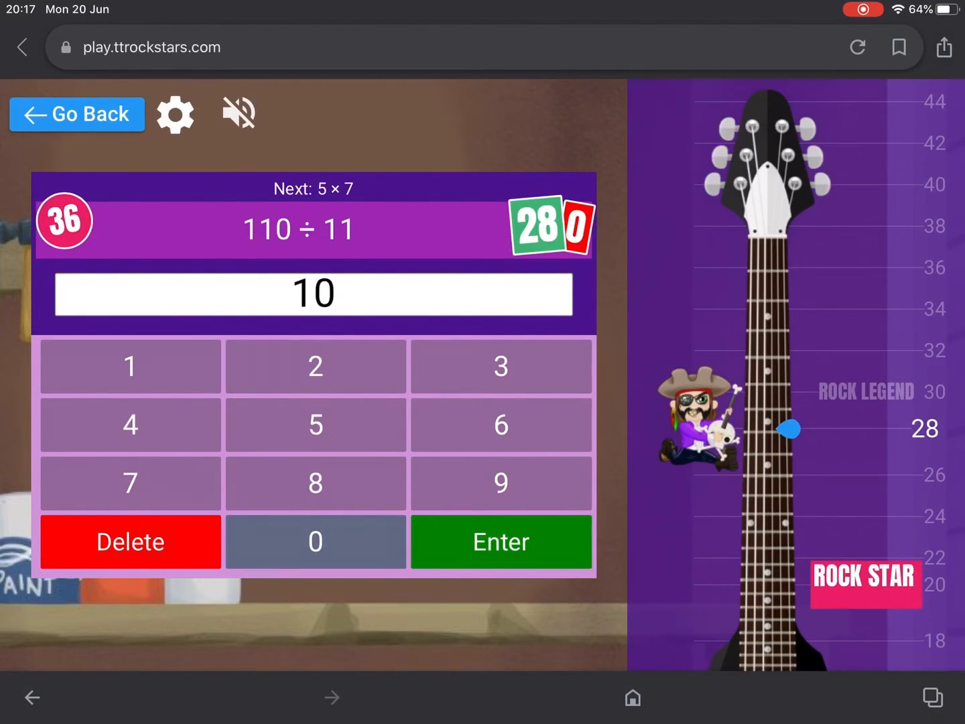
left_click(501, 541)
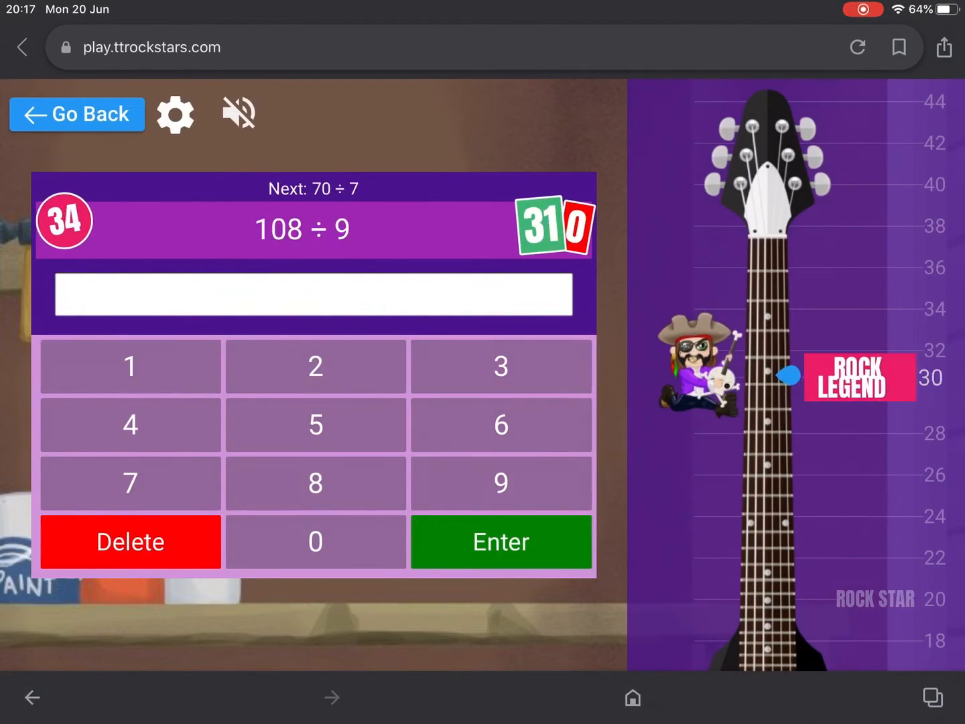
left_click(501, 542)
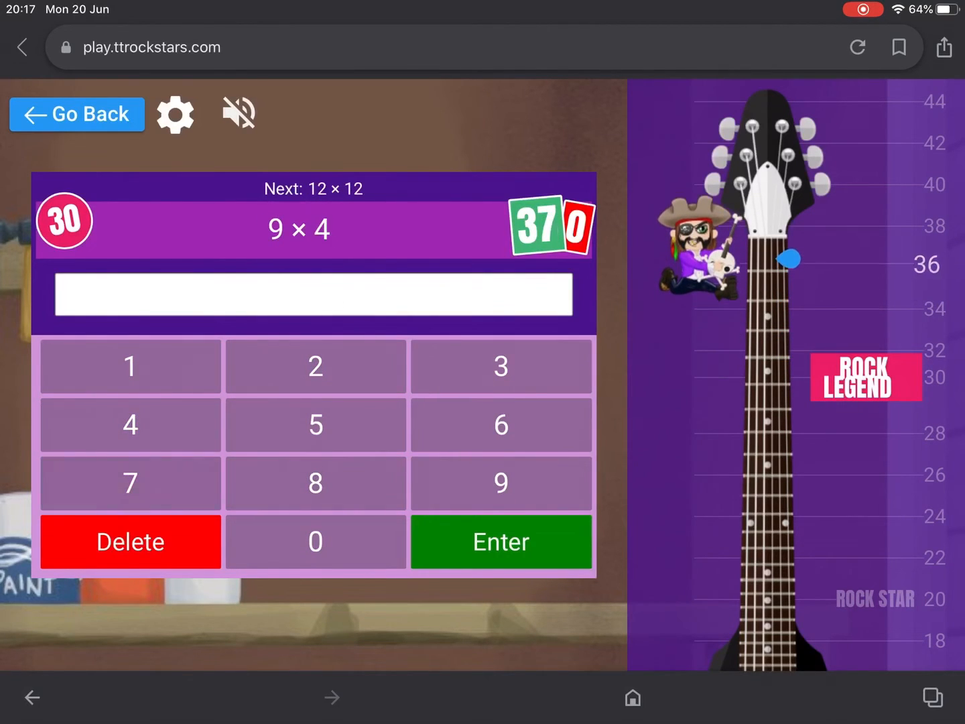
left_click(501, 541)
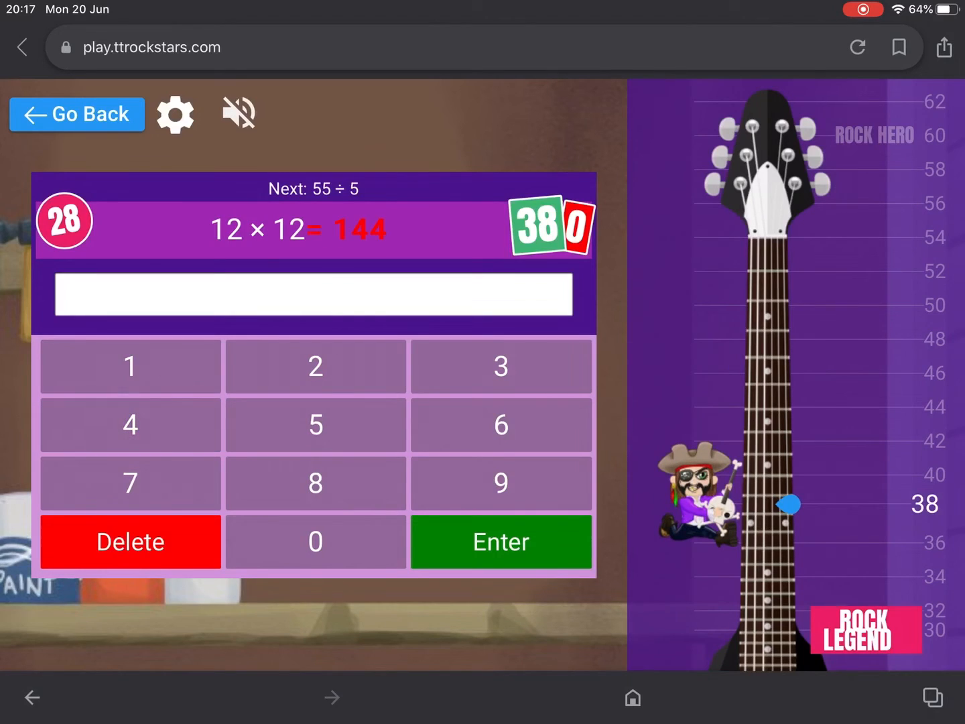
Answer 4 × 5, 8 × 7, 7 × 4, 144 ÷ 12 and 9 × 8, and start answering 7 × 9.
left_click(501, 541)
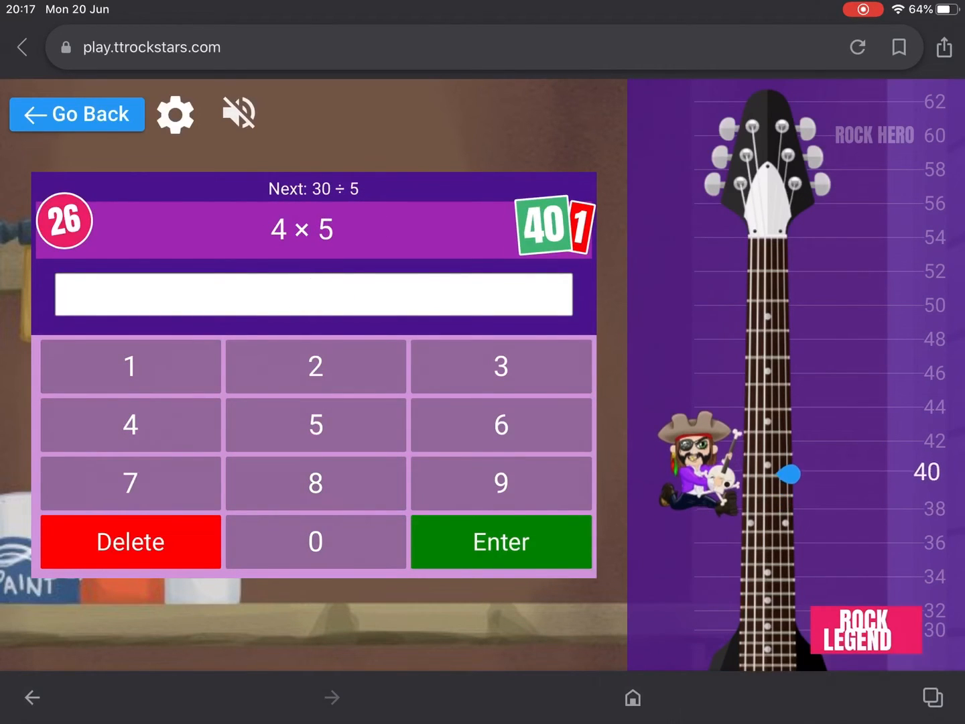
left_click(500, 542)
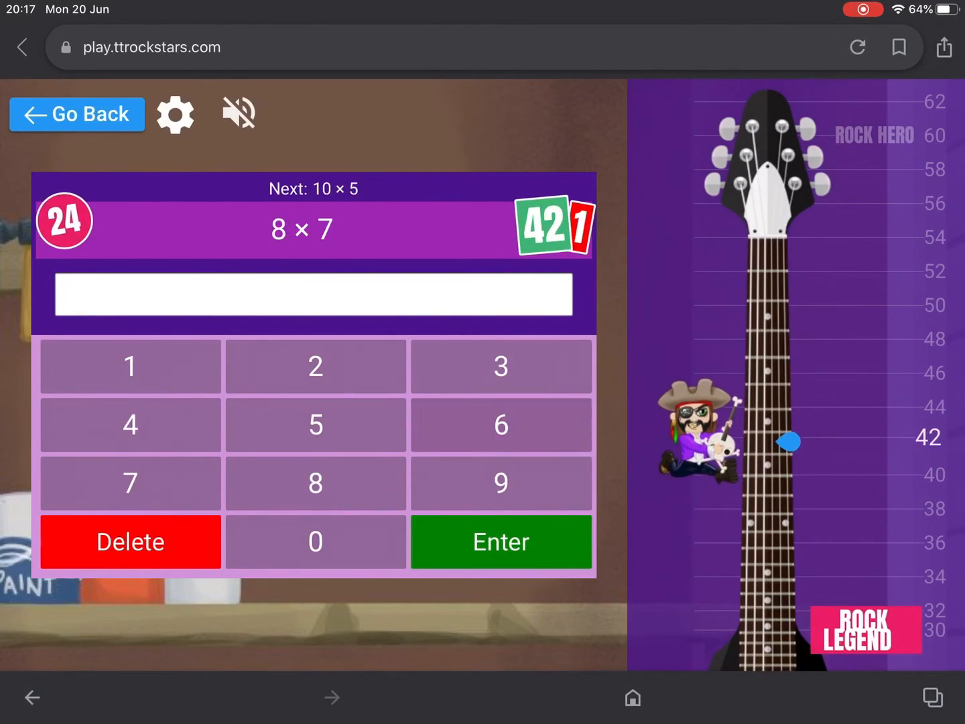
left_click(315, 365)
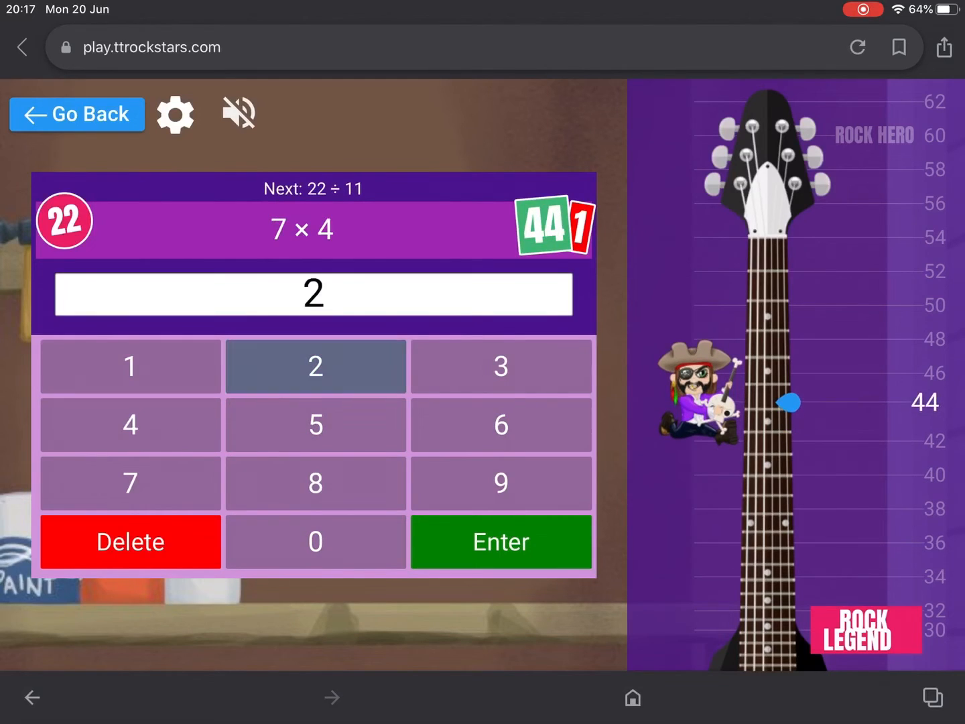
left_click(501, 541)
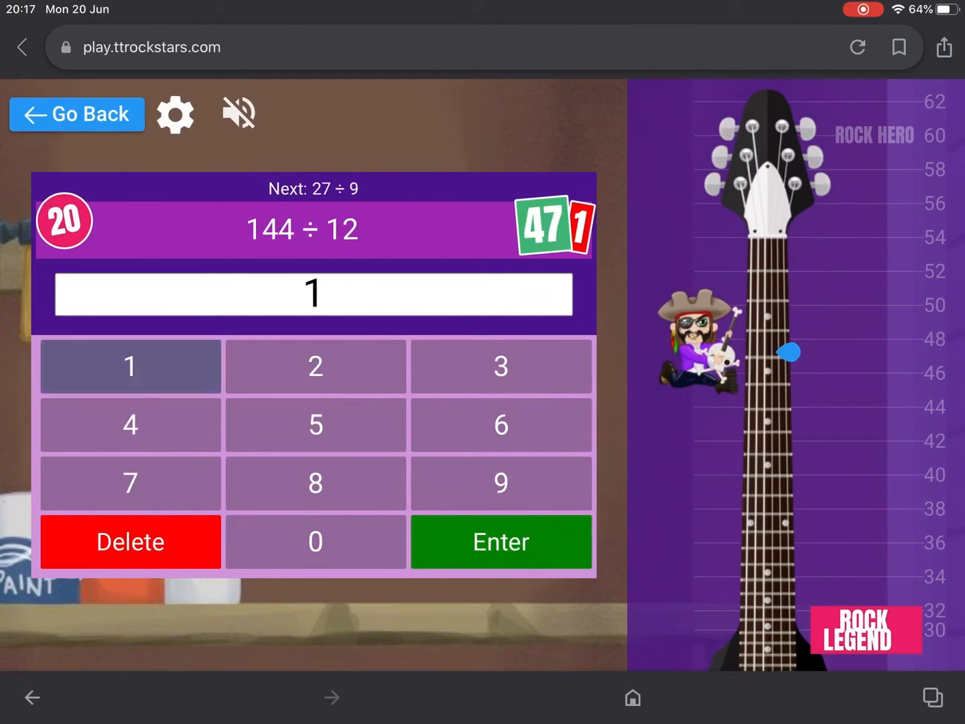
left_click(315, 366)
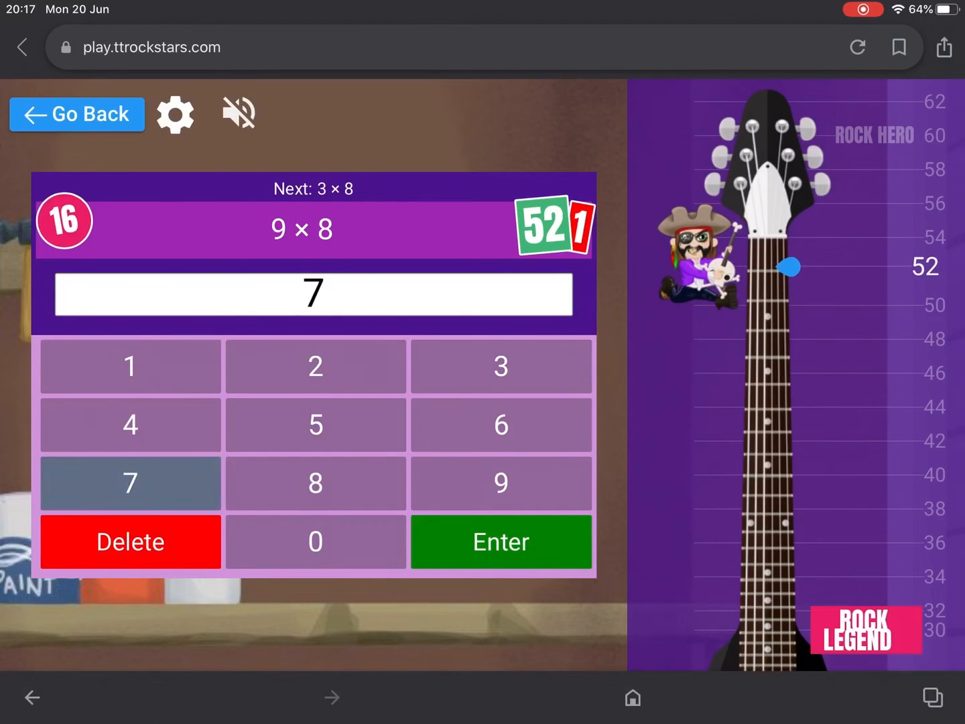
left_click(501, 541)
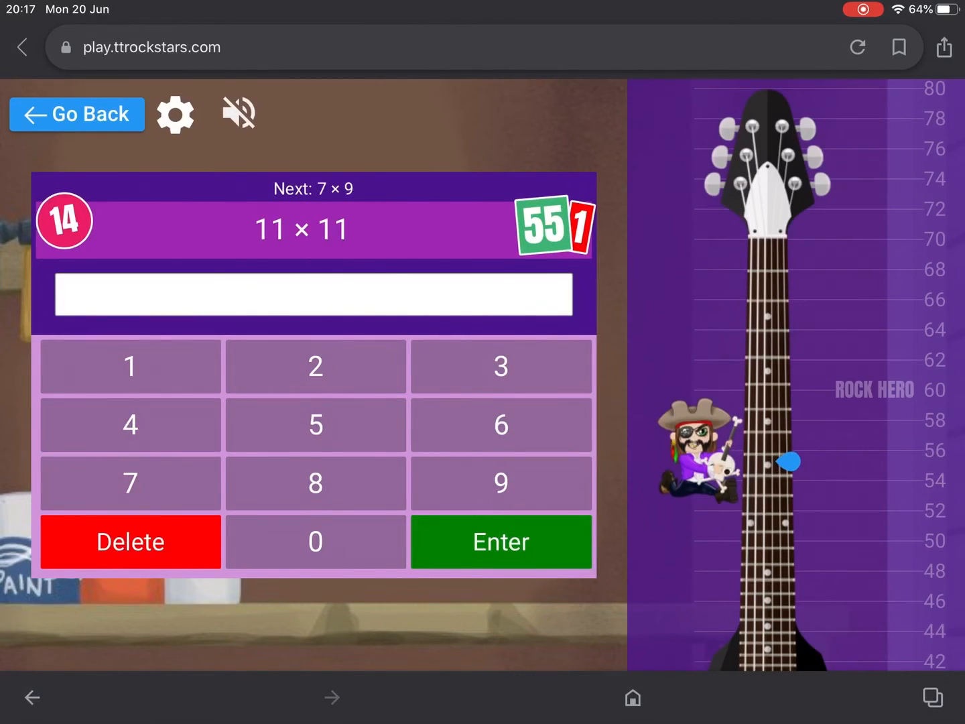
left_click(501, 425)
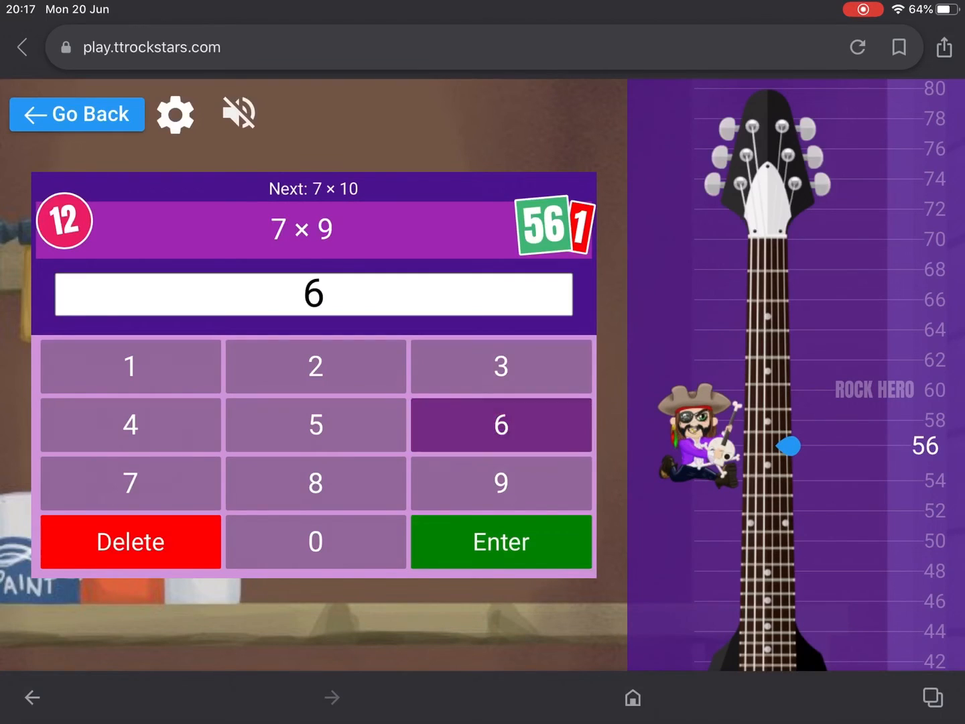